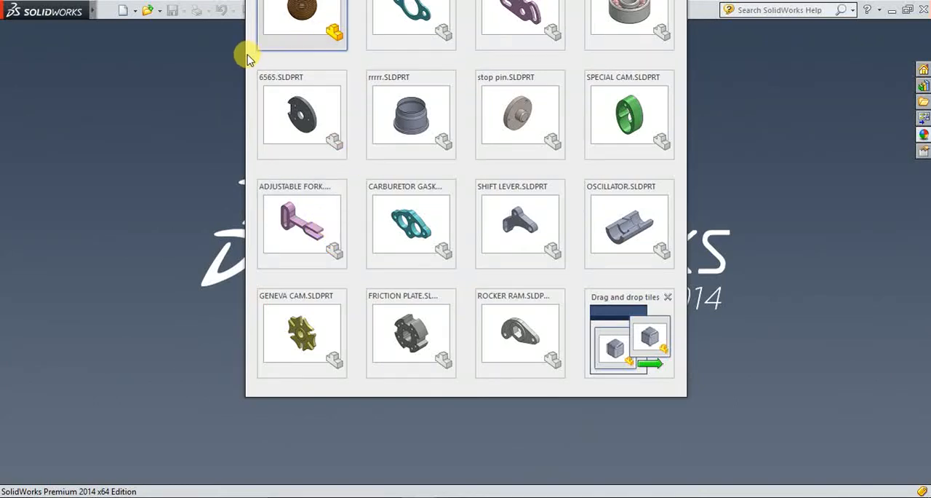
{"action": "mouse_move", "coordinate": [303, 29]}
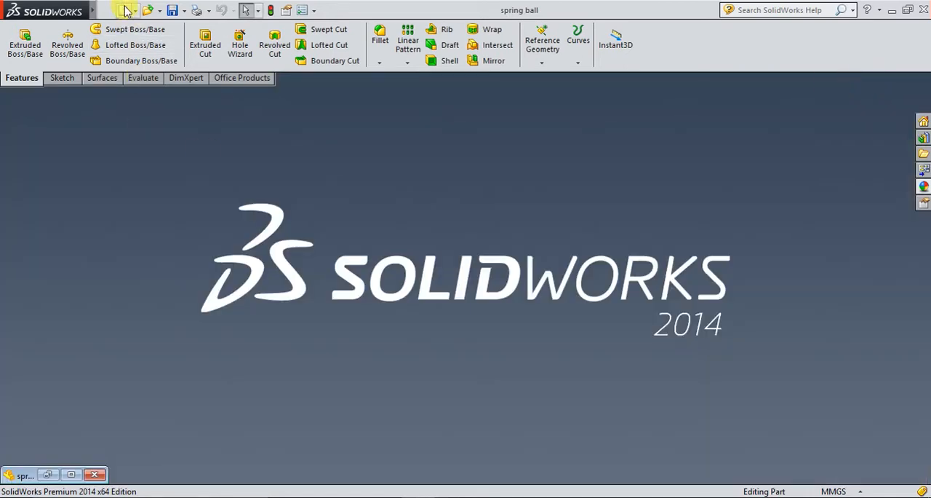
Create a new blank part and select the Front Plane as the sketch plane.
{"action": "left_click", "coordinate": [122, 10]}
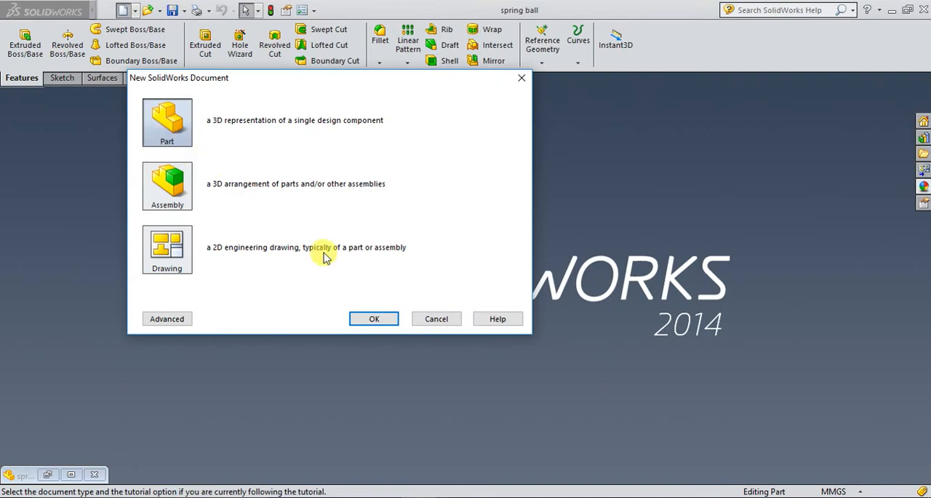
{"action": "left_click", "coordinate": [374, 319]}
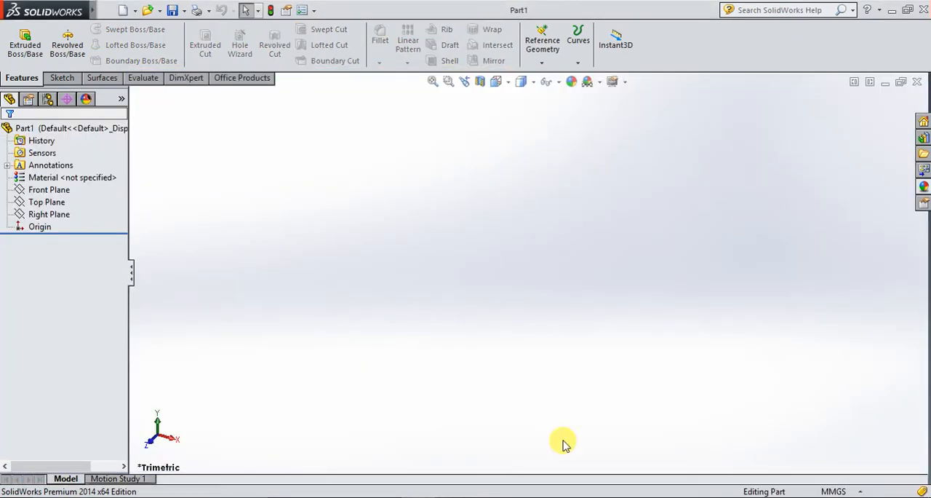
{"action": "mouse_move", "coordinate": [265, 225]}
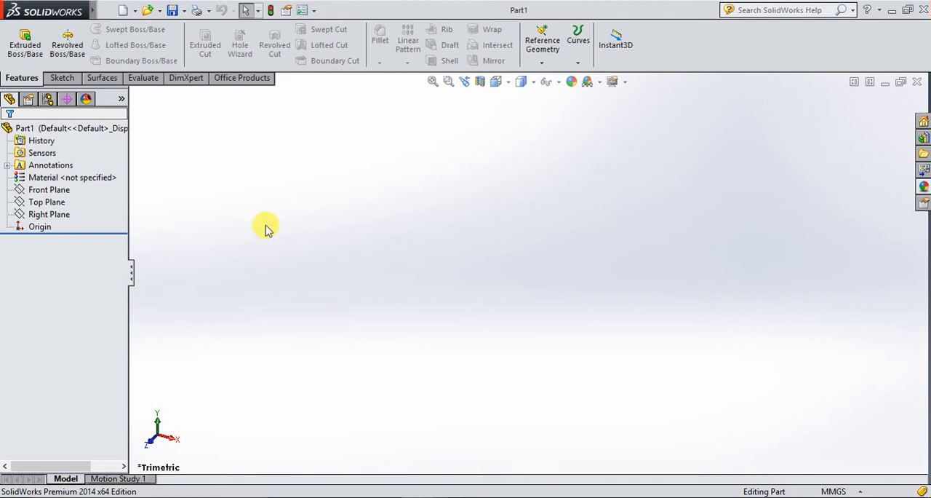
{"action": "left_click", "coordinate": [50, 189]}
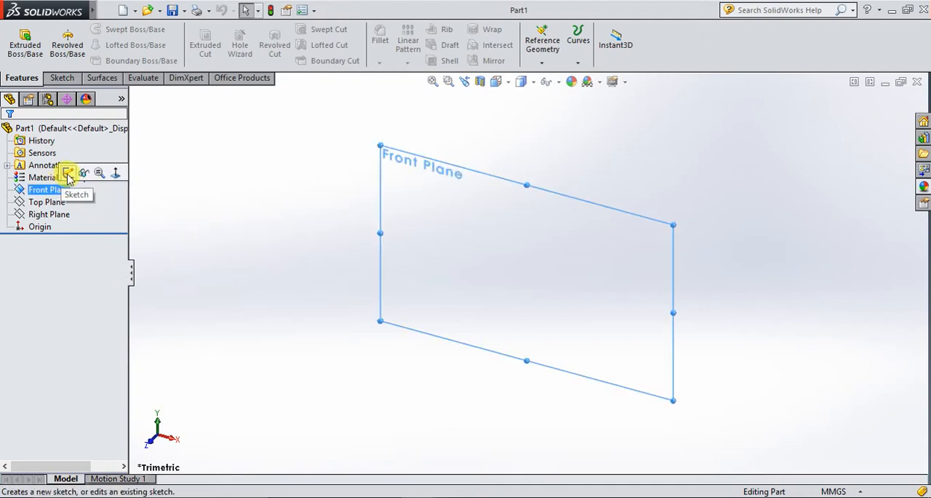
Sketch a vertical construction centerline on the Front Plane.
{"action": "left_click", "coordinate": [67, 171]}
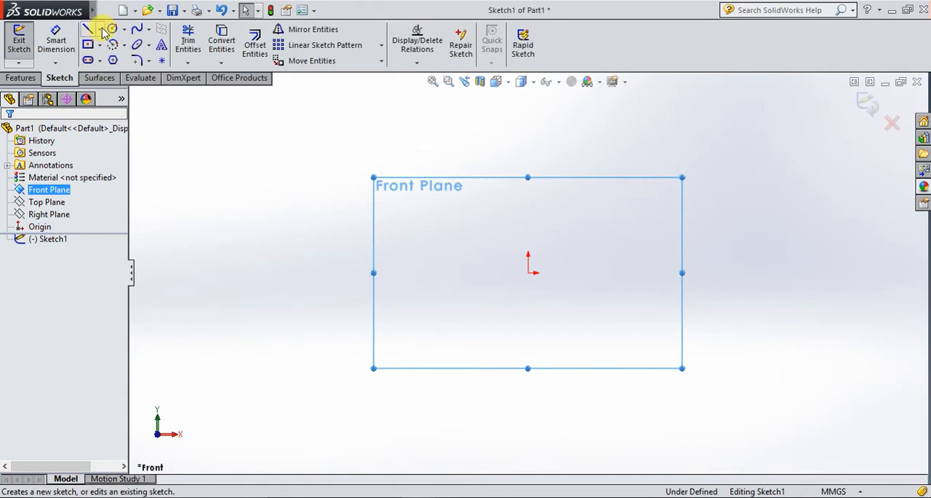
{"action": "left_click", "coordinate": [90, 29]}
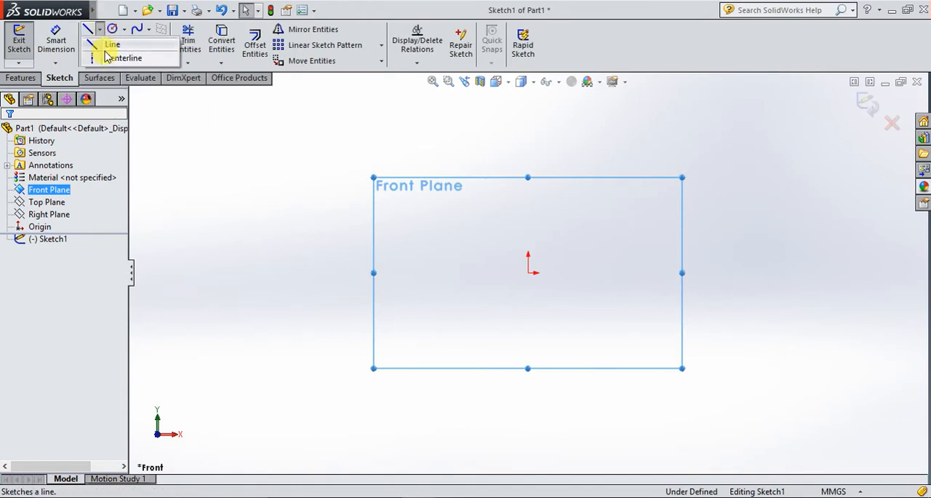
{"action": "left_click", "coordinate": [125, 58]}
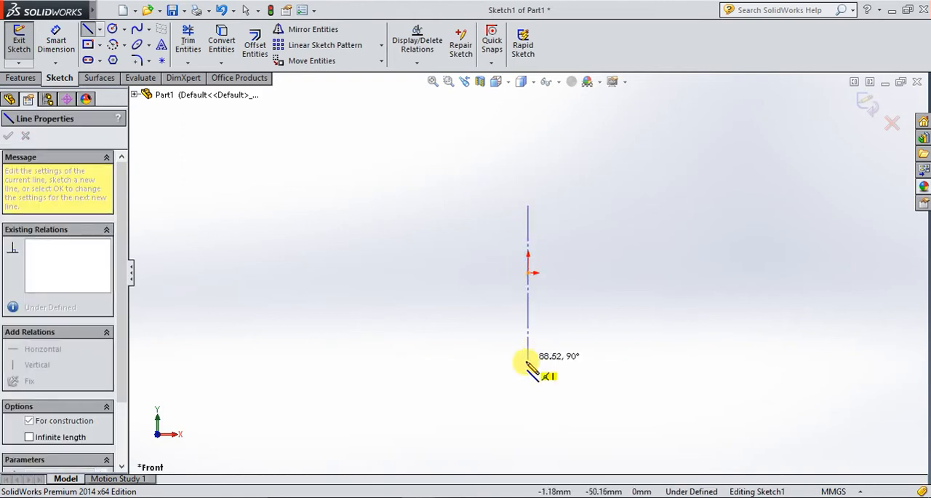
{"action": "right_click", "coordinate": [528, 369]}
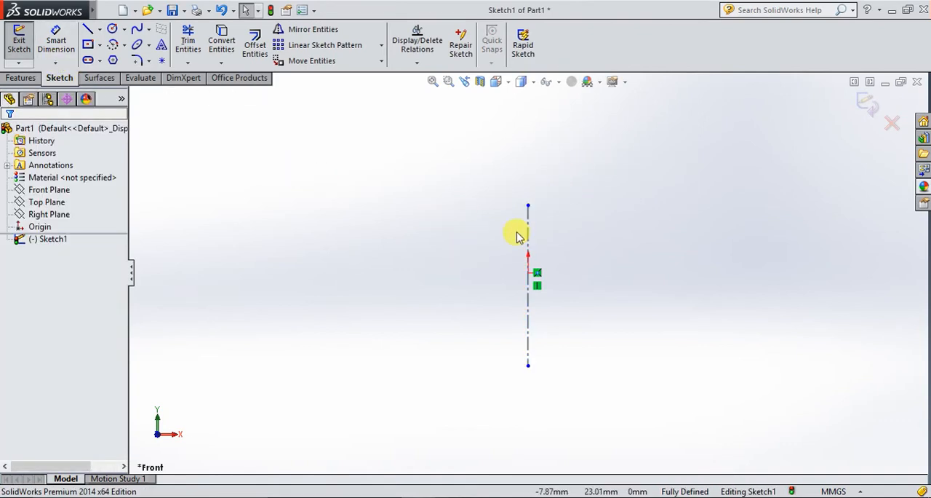
Add a Midpoint relation so the centerline is centred on the origin.
{"action": "left_click", "coordinate": [527, 276]}
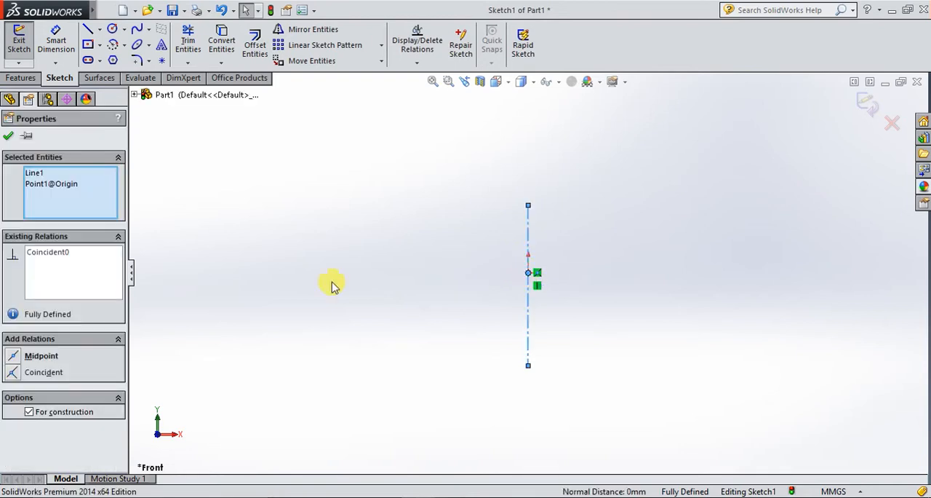
{"action": "left_click", "coordinate": [40, 355]}
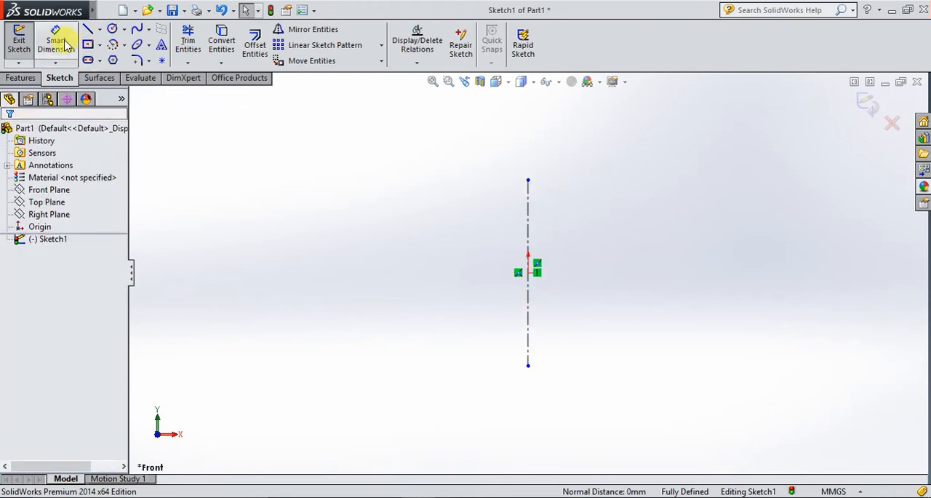
Dimension the centerline's length to 110 mm with Smart Dimension.
{"action": "left_click", "coordinate": [56, 43]}
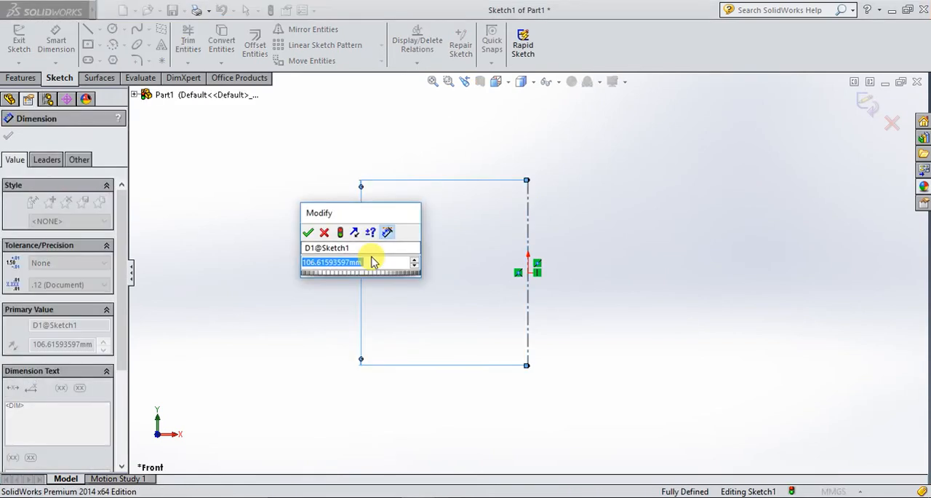
{"action": "type", "text": "1b"}
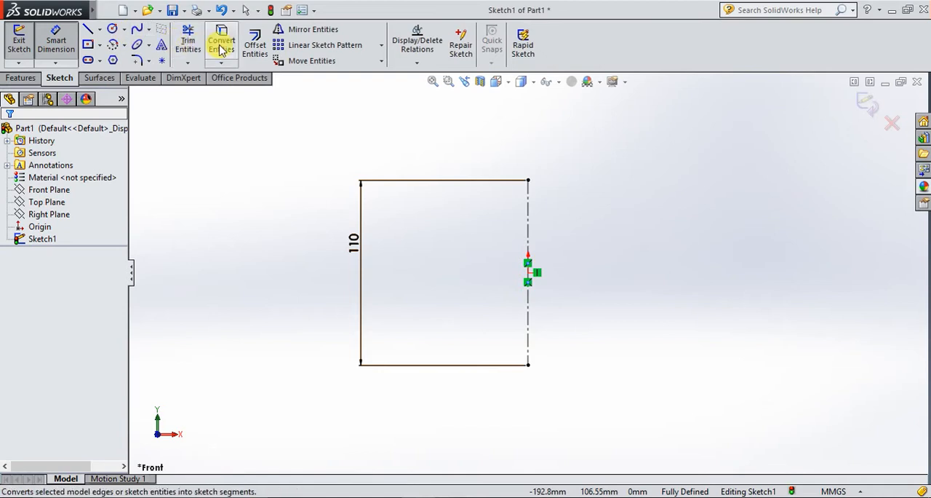
{"action": "left_click", "coordinate": [255, 44]}
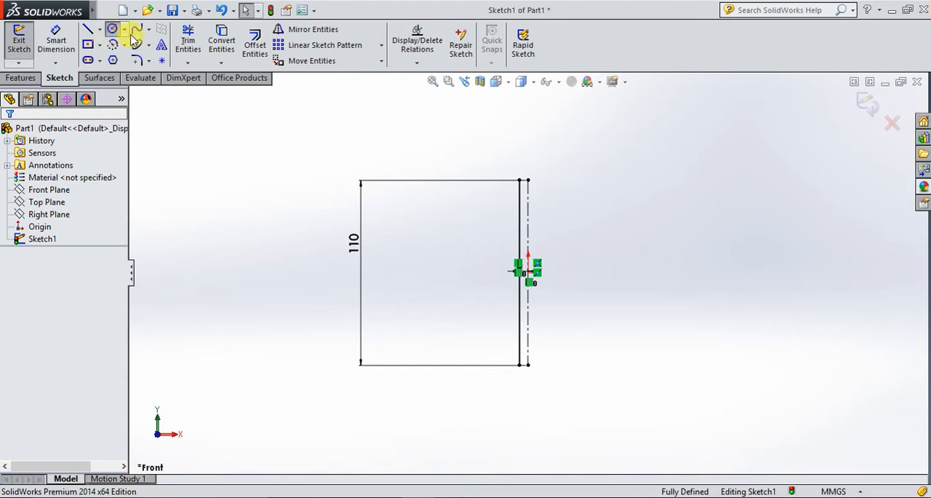
Draw a 100 mm circle on the origin and trim away its right half.
{"action": "left_click", "coordinate": [112, 29]}
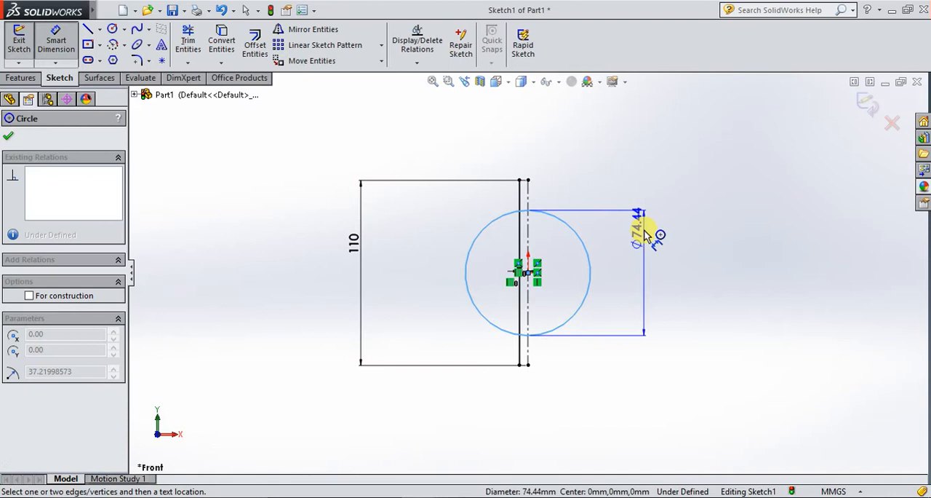
{"action": "left_click", "coordinate": [643, 233]}
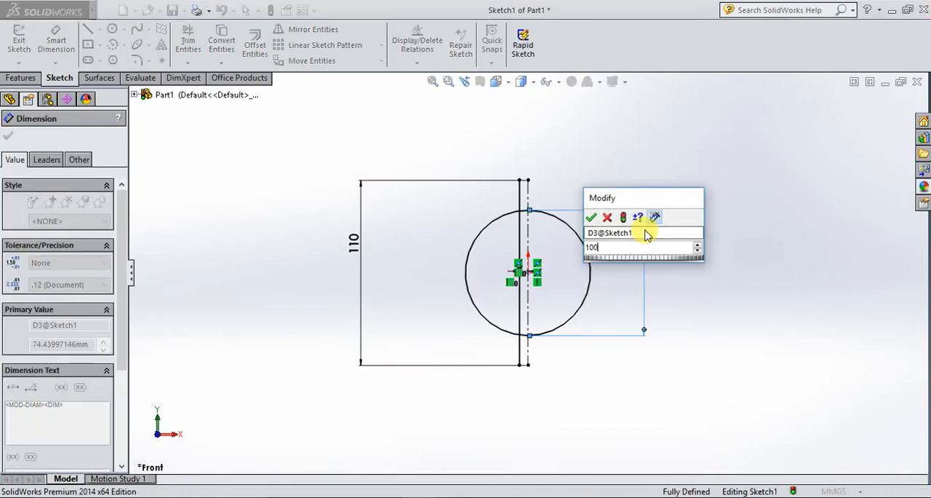
{"action": "left_click", "coordinate": [590, 217]}
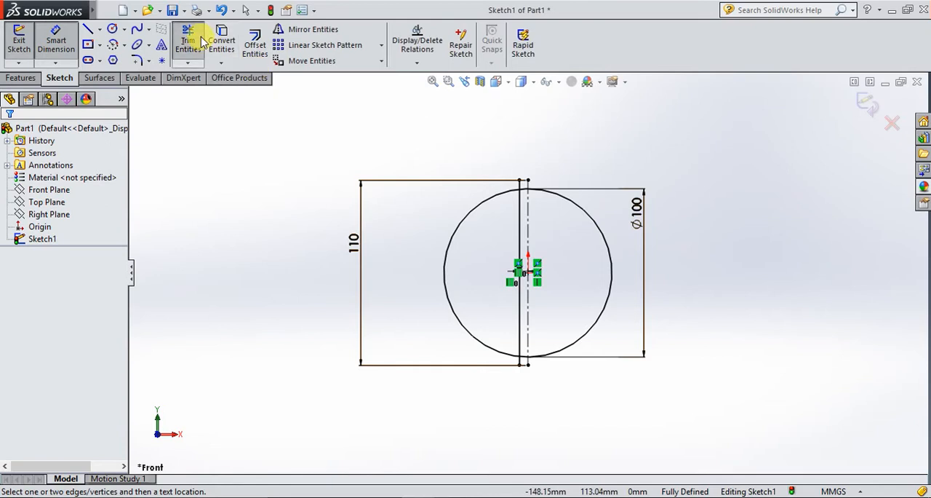
{"action": "left_click", "coordinate": [187, 41]}
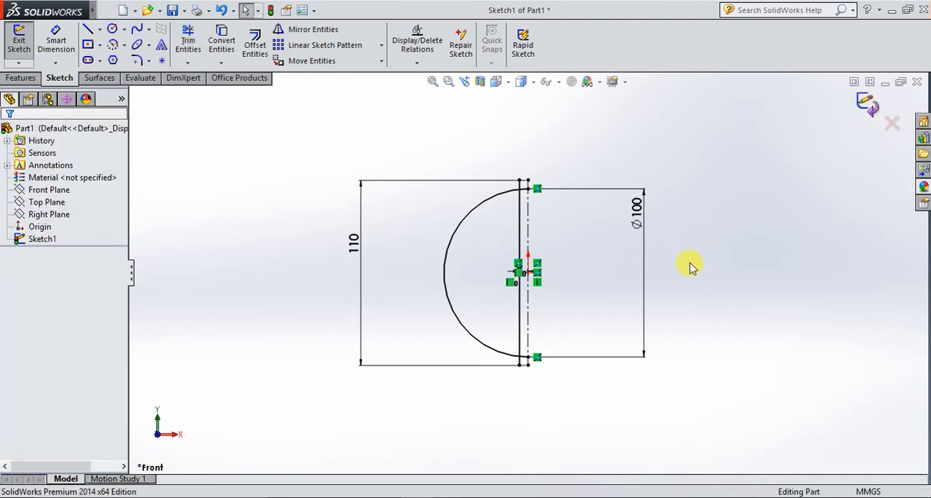
Revolve the semicircle about the centerline into the spherical surface Surface-Revolve1.
{"action": "left_click", "coordinate": [19, 41]}
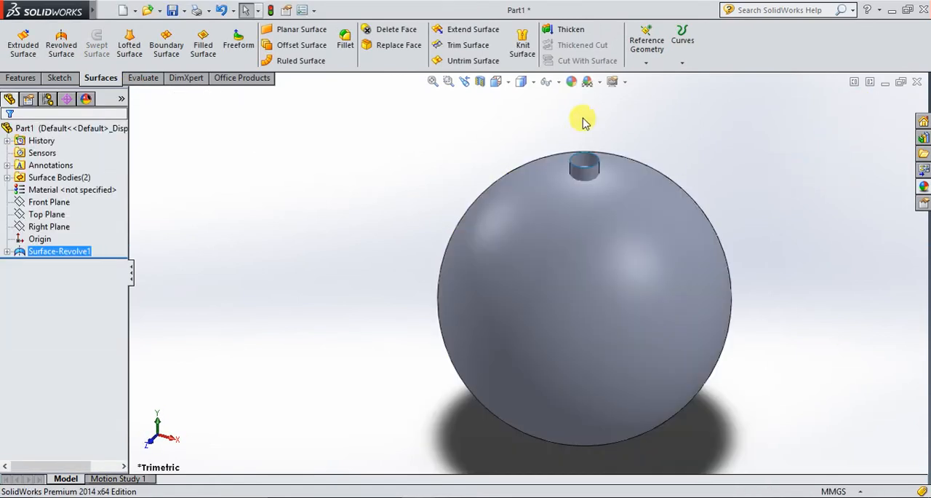
{"action": "mouse_move", "coordinate": [770, 229]}
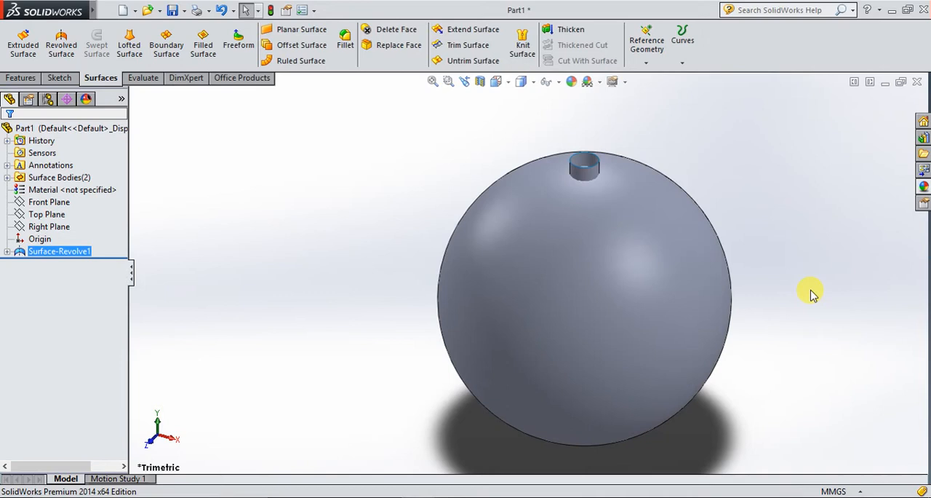
{"action": "mouse_move", "coordinate": [306, 291]}
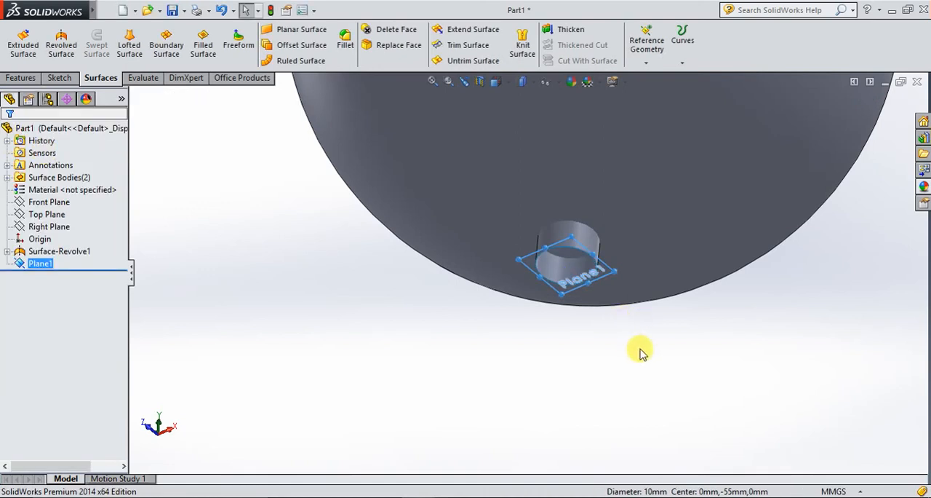
{"action": "mouse_move", "coordinate": [550, 326]}
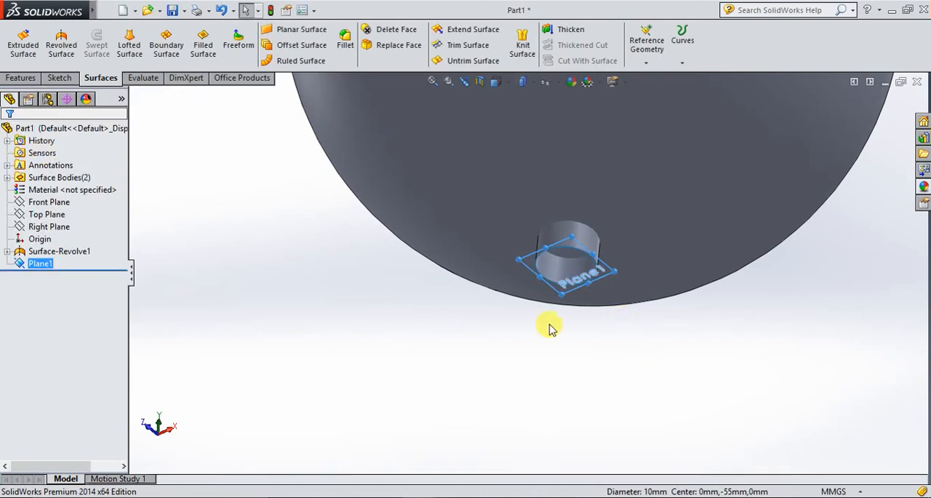
Sketch on Plane1 a 10 mm circle converted from the ring's edge, then exit Sketch2.
{"action": "left_click", "coordinate": [59, 78]}
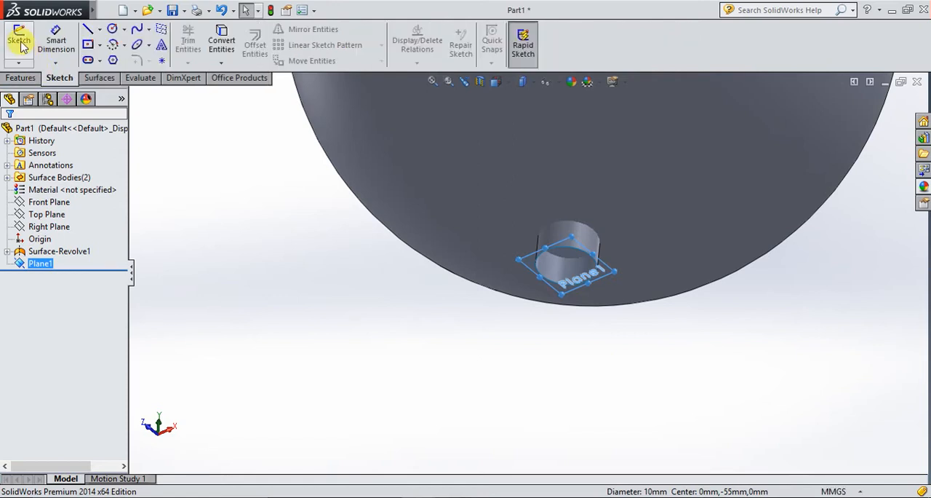
{"action": "left_click", "coordinate": [19, 43]}
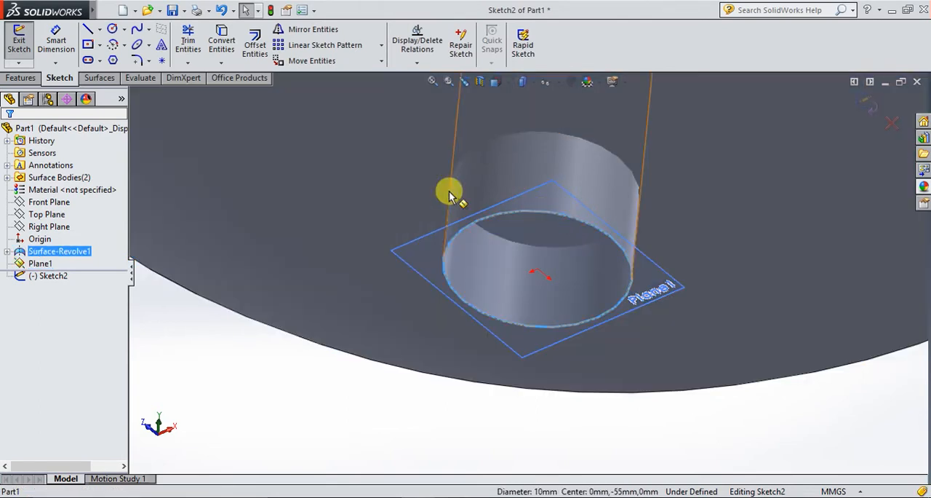
{"action": "left_click", "coordinate": [221, 42]}
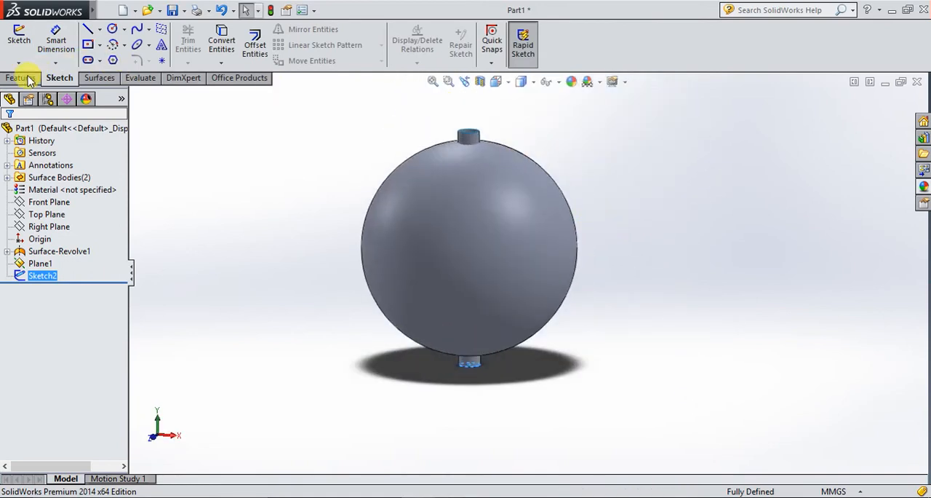
Create an upward helix from the circle with 5 mm pitch and 22 revolutions.
{"action": "left_click", "coordinate": [578, 36]}
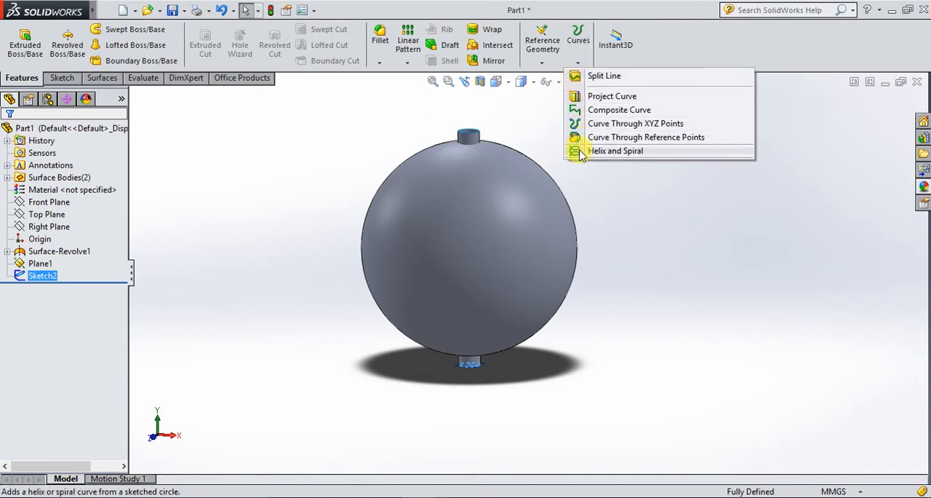
{"action": "left_click", "coordinate": [616, 151]}
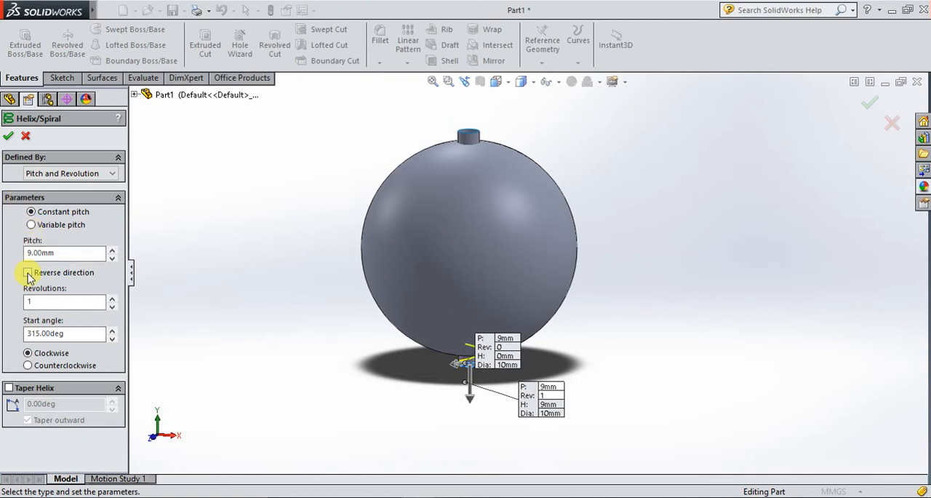
{"action": "left_click", "coordinate": [28, 272]}
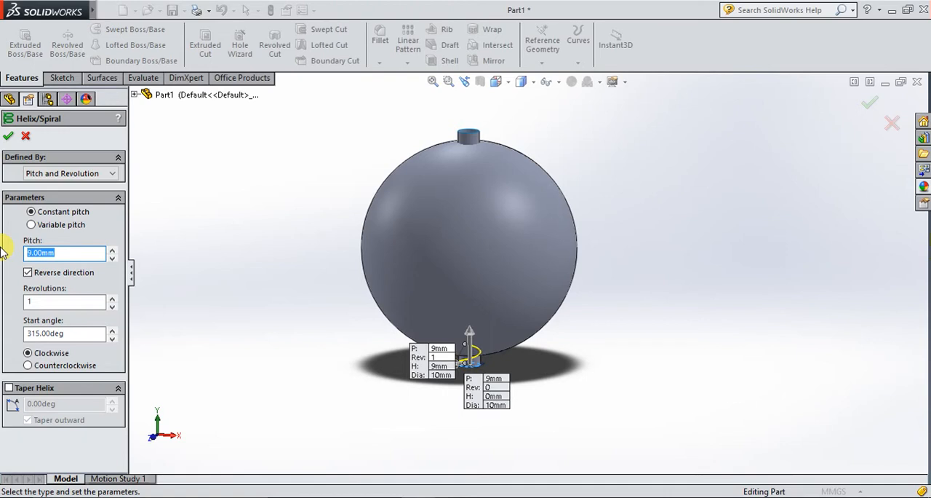
{"action": "type", "text": "5.00mm"}
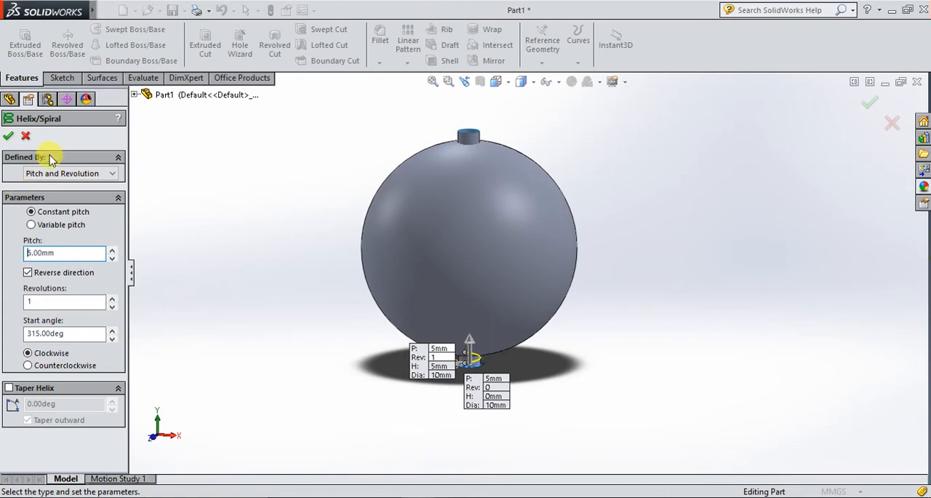
{"action": "left_click", "coordinate": [64, 301]}
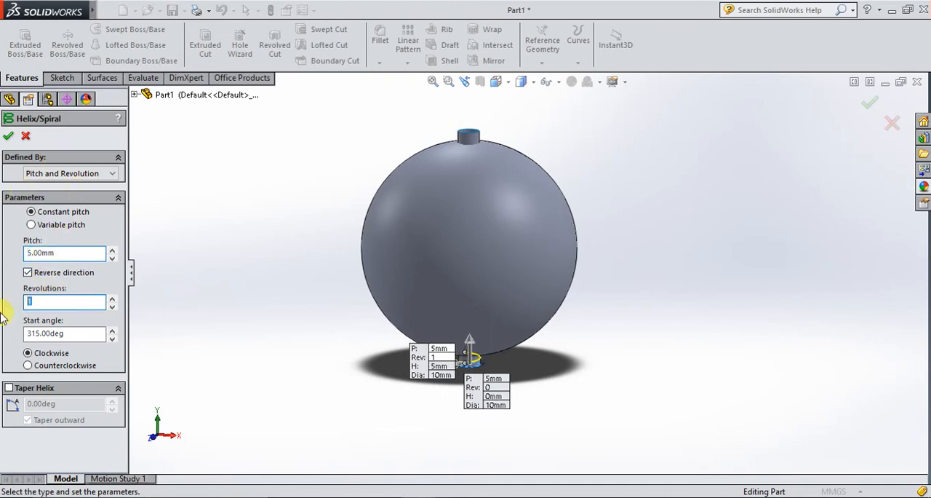
{"action": "type", "text": "2"}
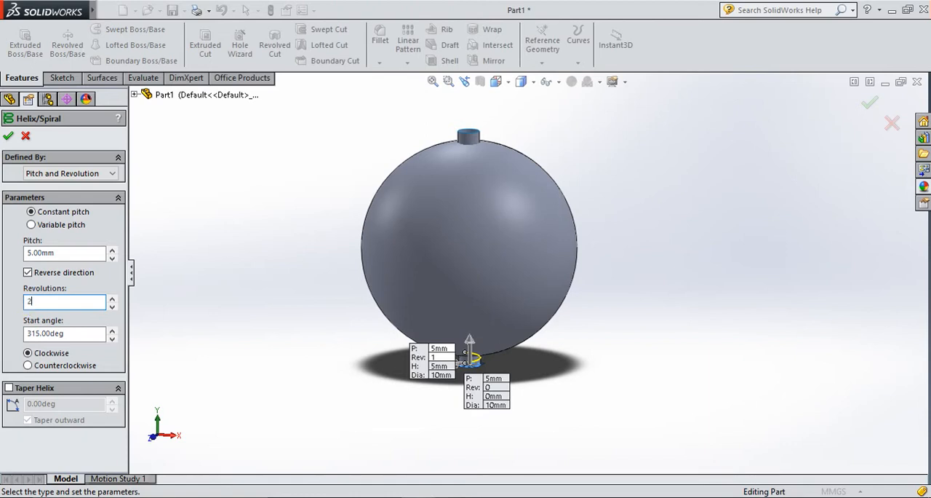
{"action": "type", "text": "2"}
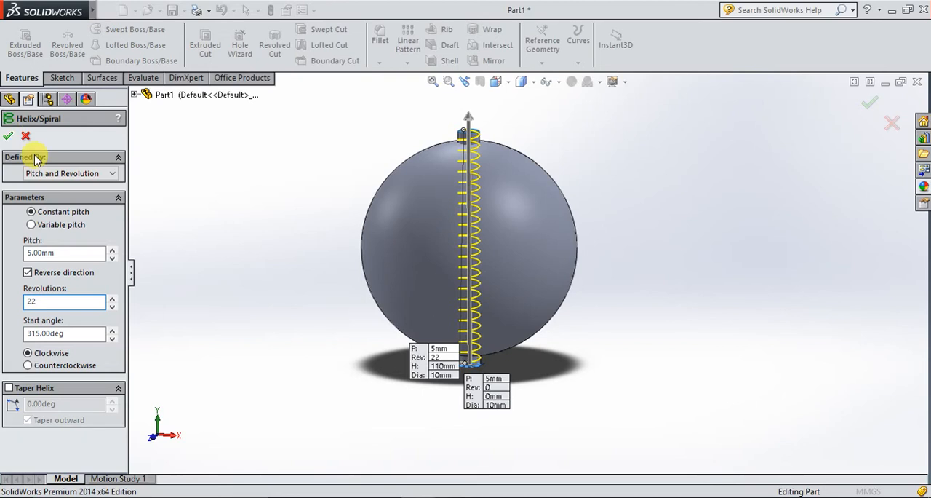
{"action": "left_click", "coordinate": [9, 137]}
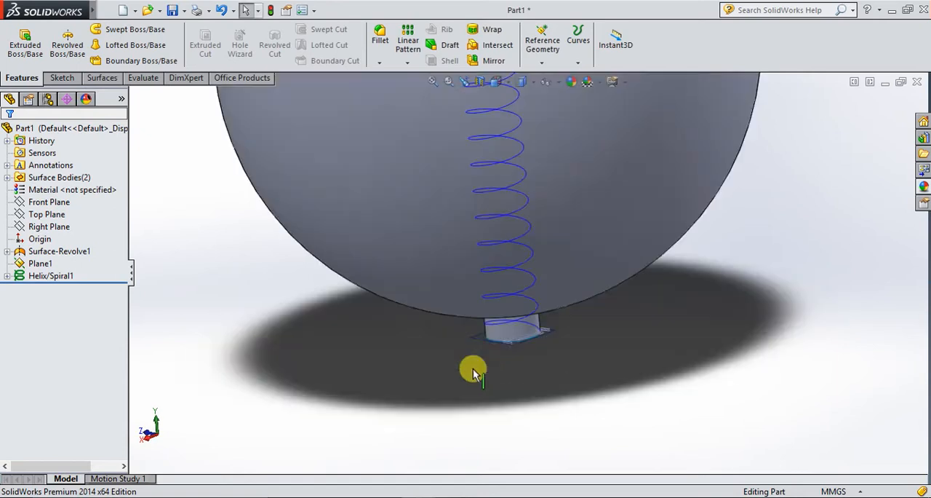
{"action": "left_click", "coordinate": [40, 262]}
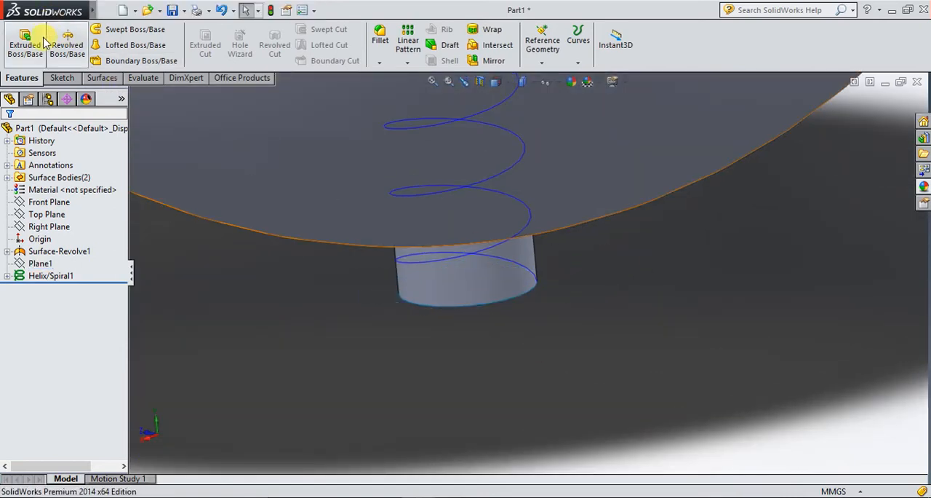
In a new 3D sketch, draw a line from the helix's lower end and dimension its length.
{"action": "left_click", "coordinate": [61, 78]}
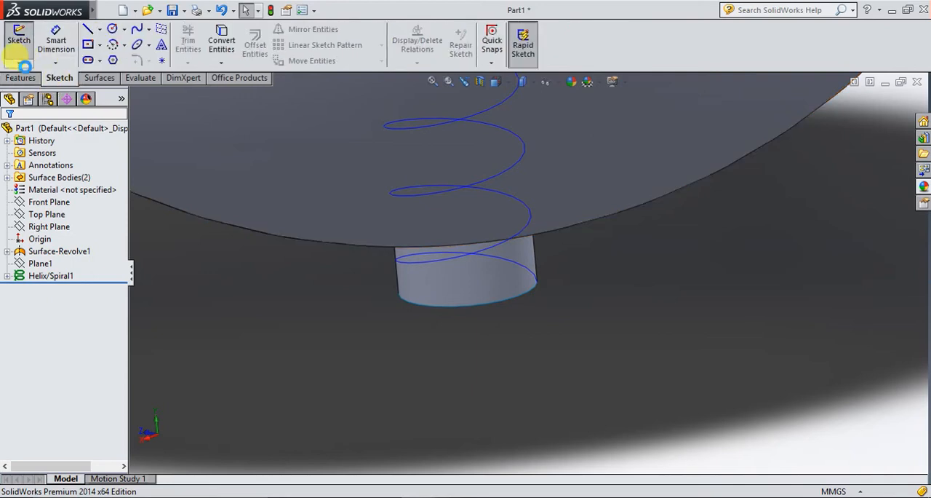
{"action": "left_click", "coordinate": [86, 98]}
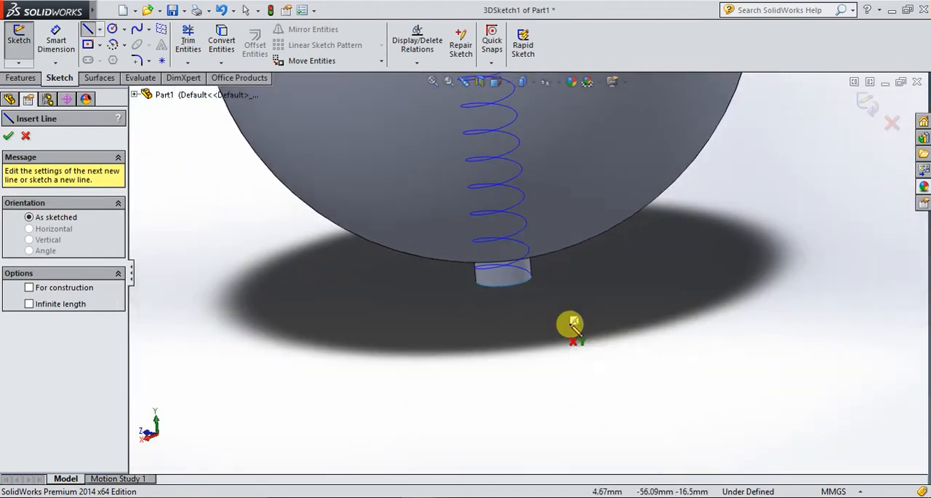
{"action": "mouse_move", "coordinate": [531, 279]}
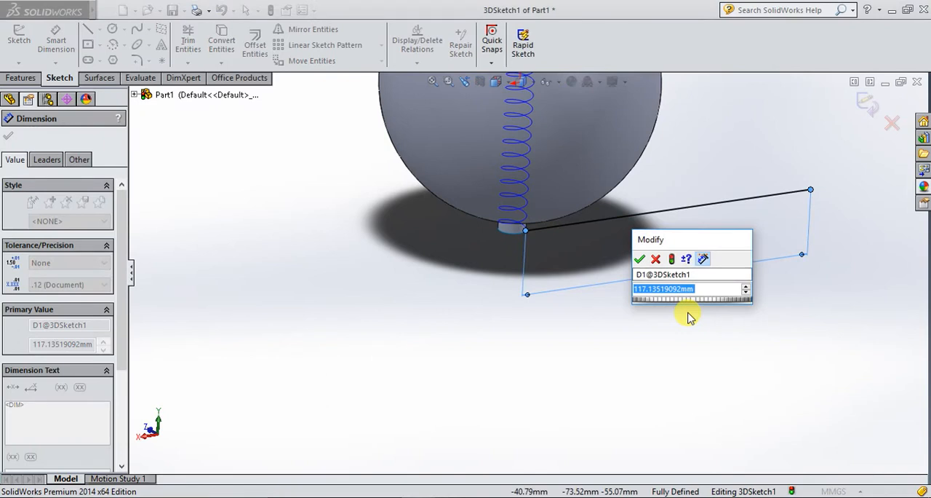
{"action": "type", "text": "6"}
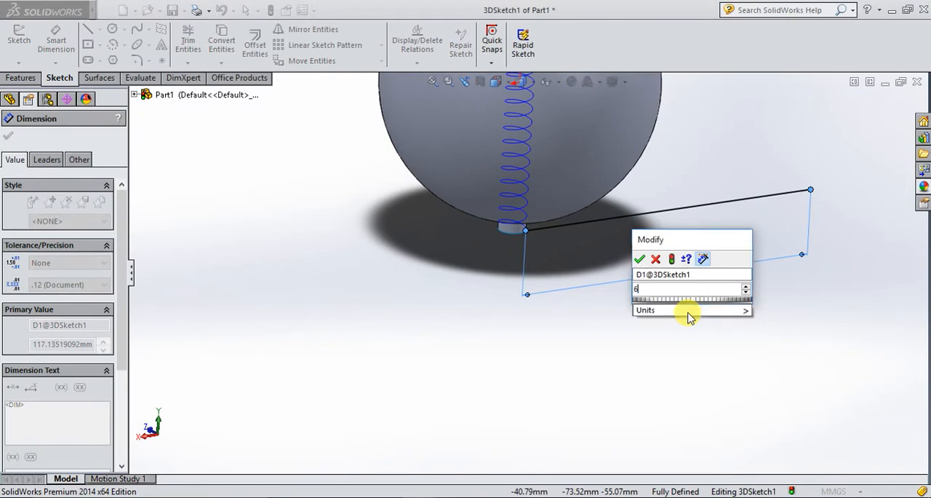
{"action": "left_click", "coordinate": [641, 259]}
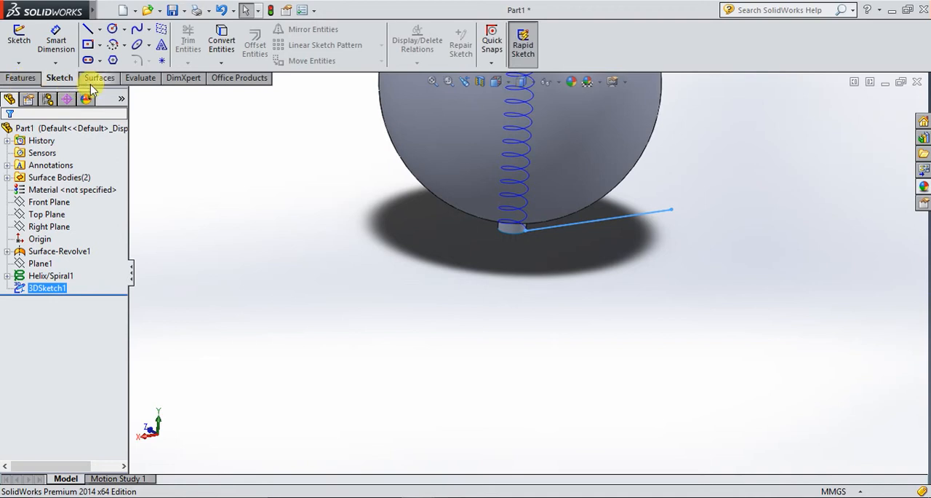
Sweep 3DSketch1 along Helix/Spiral1 into the spiral ribbon surface Surface-Sweep1.
{"action": "left_click", "coordinate": [100, 78]}
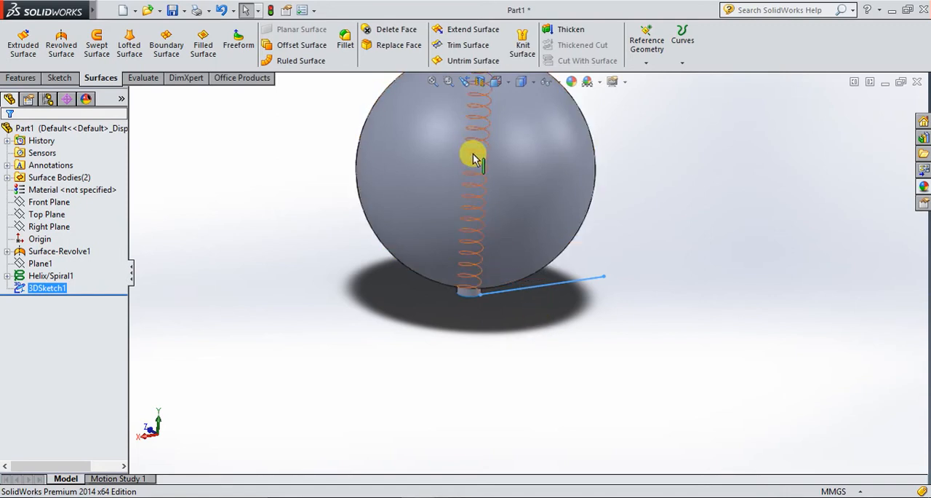
{"action": "mouse_move", "coordinate": [96, 44]}
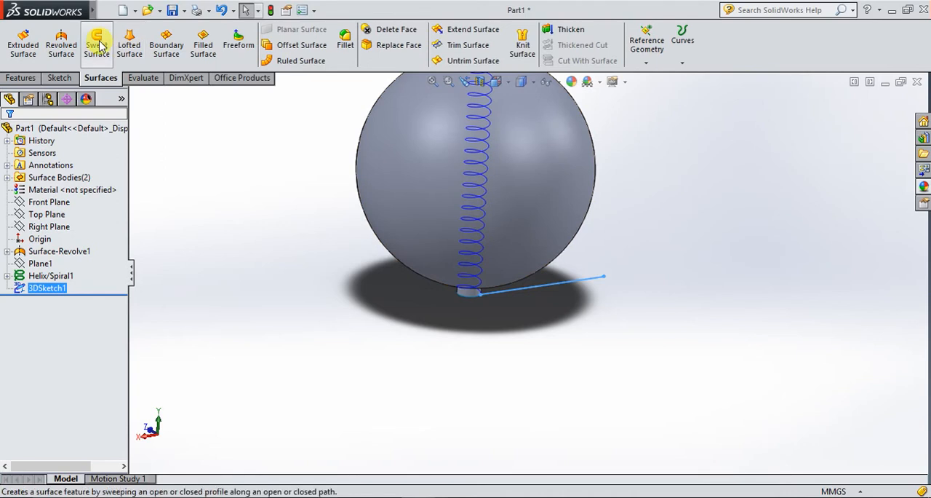
{"action": "left_click", "coordinate": [96, 42]}
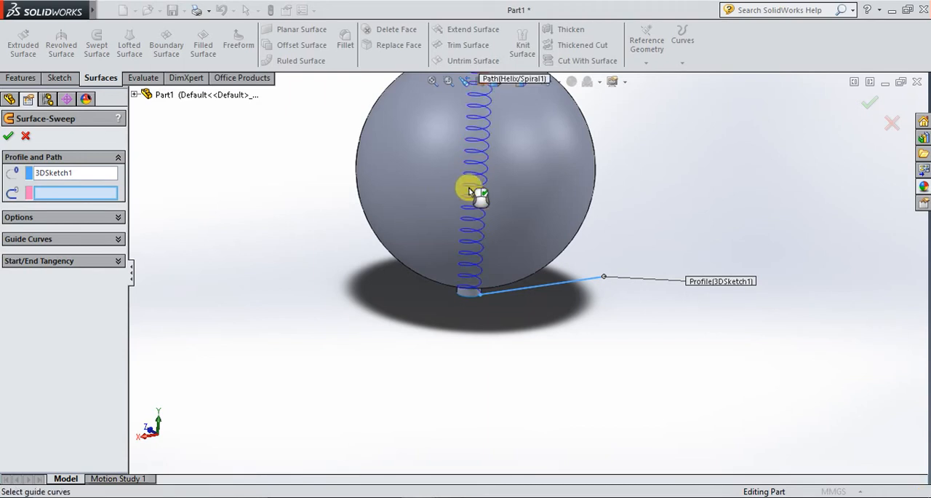
{"action": "left_click", "coordinate": [474, 189]}
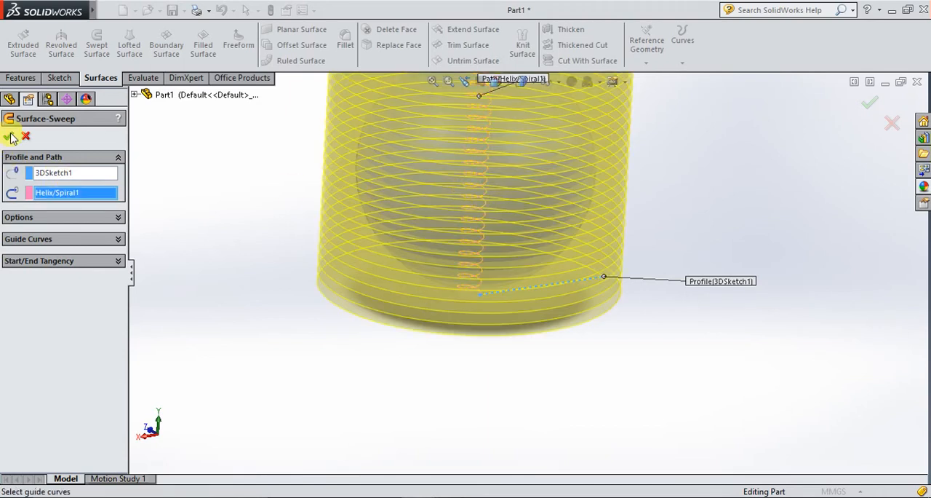
{"action": "left_click", "coordinate": [12, 137]}
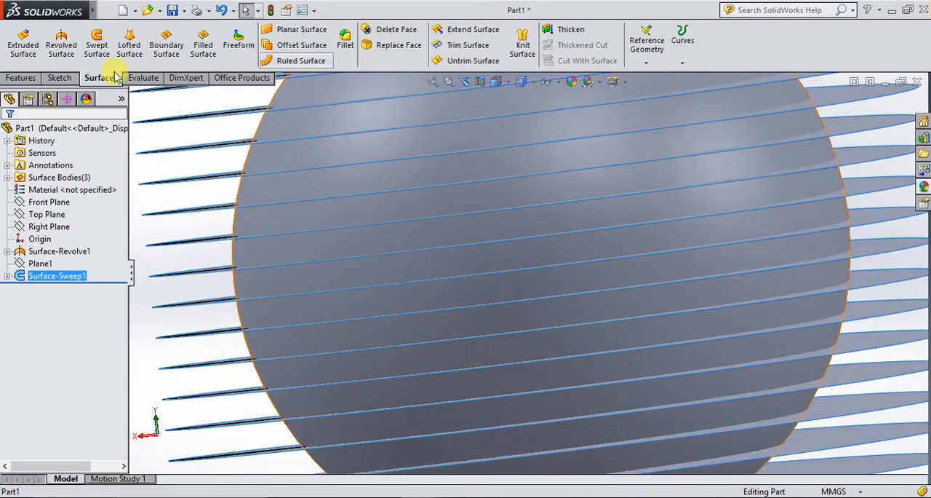
{"action": "left_click", "coordinate": [20, 78]}
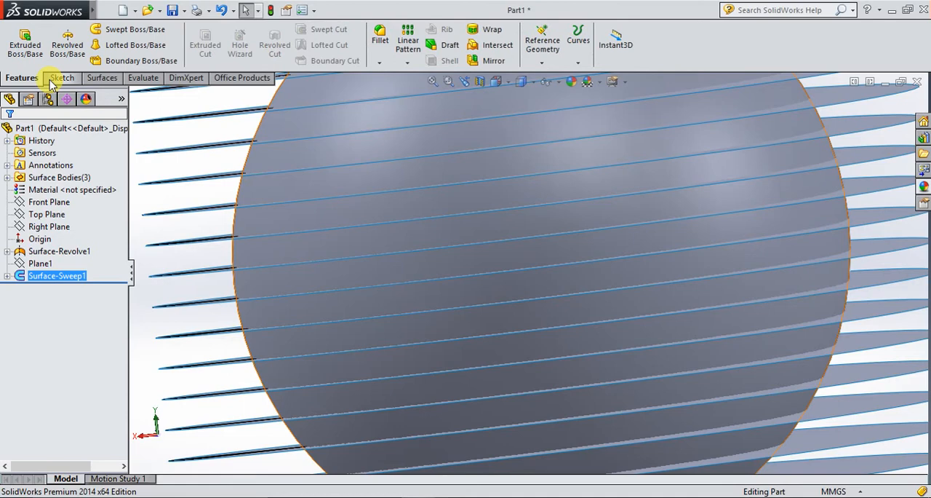
Create the intersection curve of the swept surface and the sphere as 3DSketch3.
{"action": "left_click", "coordinate": [59, 79]}
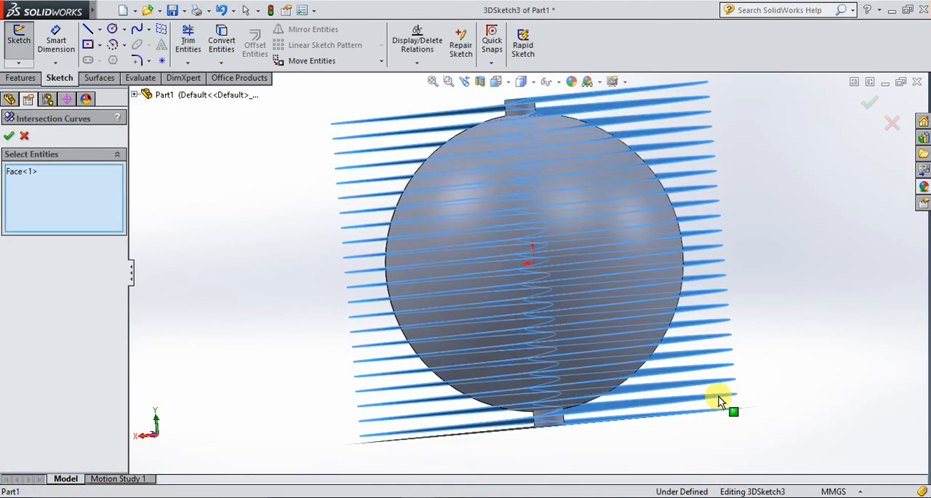
{"action": "scroll", "scroll_direction": "up", "scroll_amount": 3}
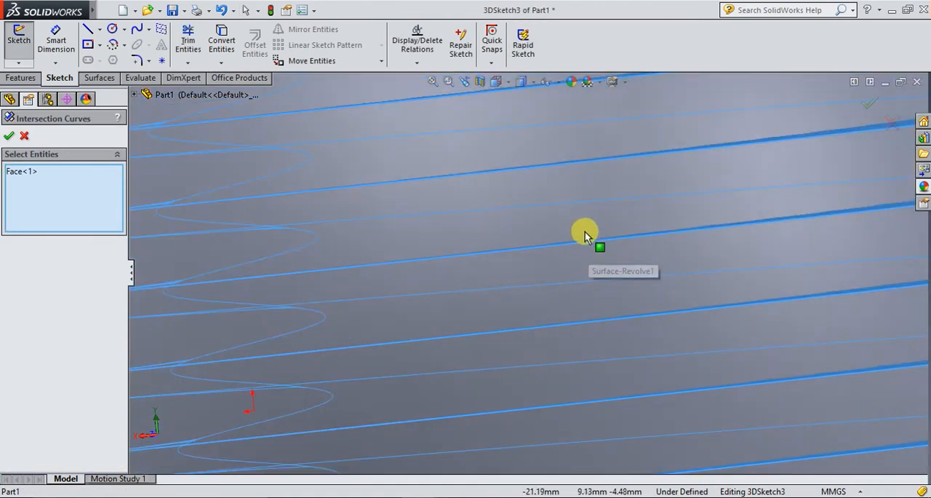
{"action": "left_click", "coordinate": [585, 231]}
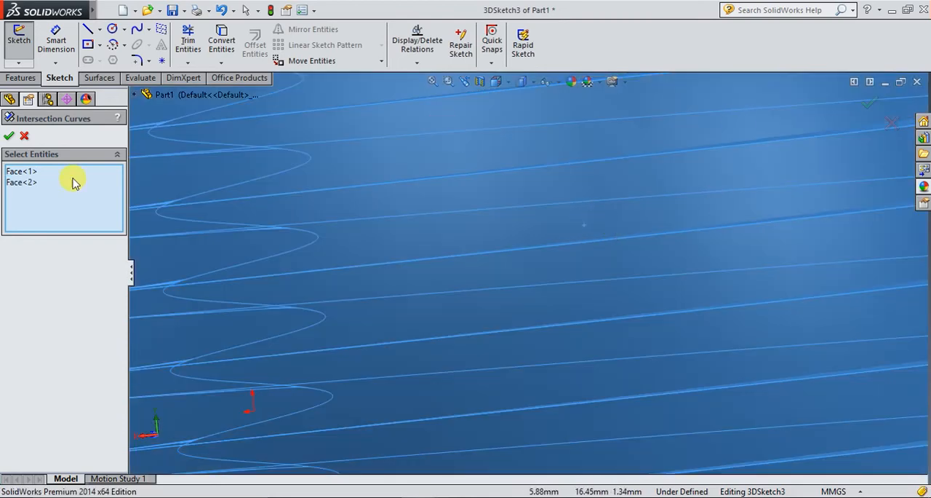
{"action": "mouse_move", "coordinate": [22, 180]}
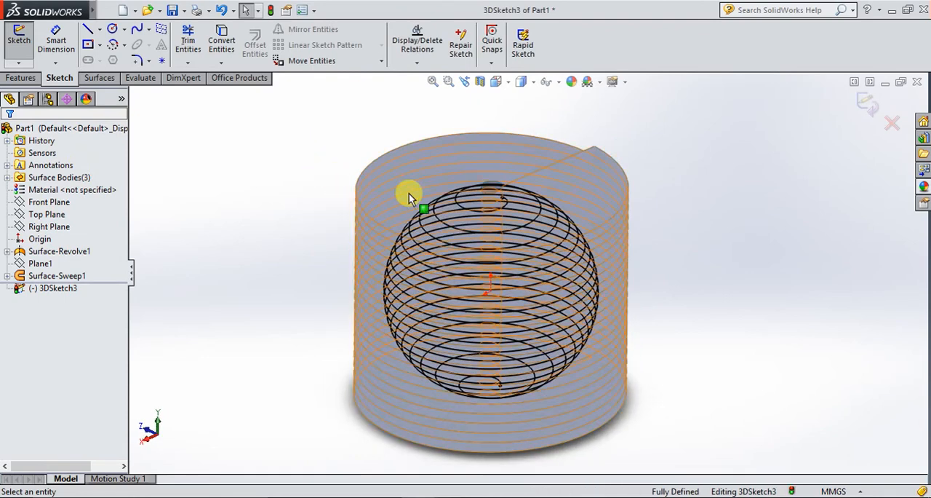
{"action": "left_click", "coordinate": [57, 275]}
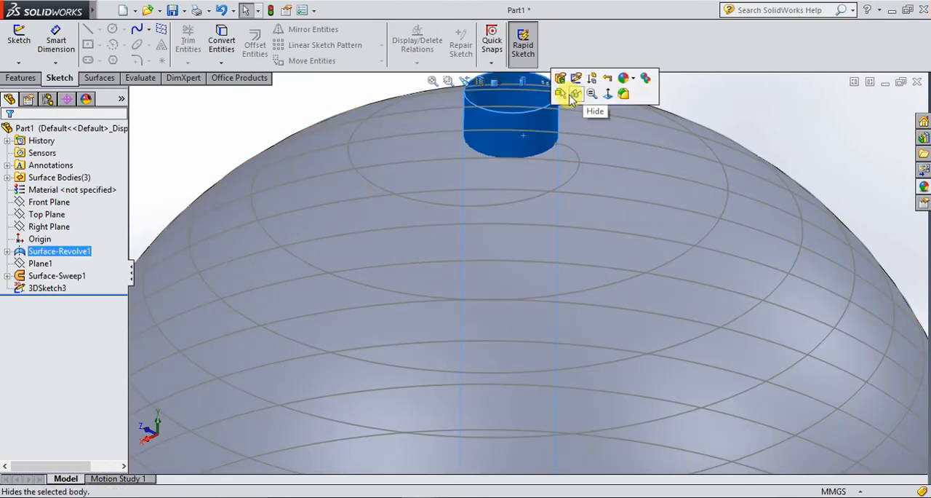
Hide the swept cylindrical surface and the sphere surface, leaving the spiral curve.
{"action": "left_click", "coordinate": [559, 93]}
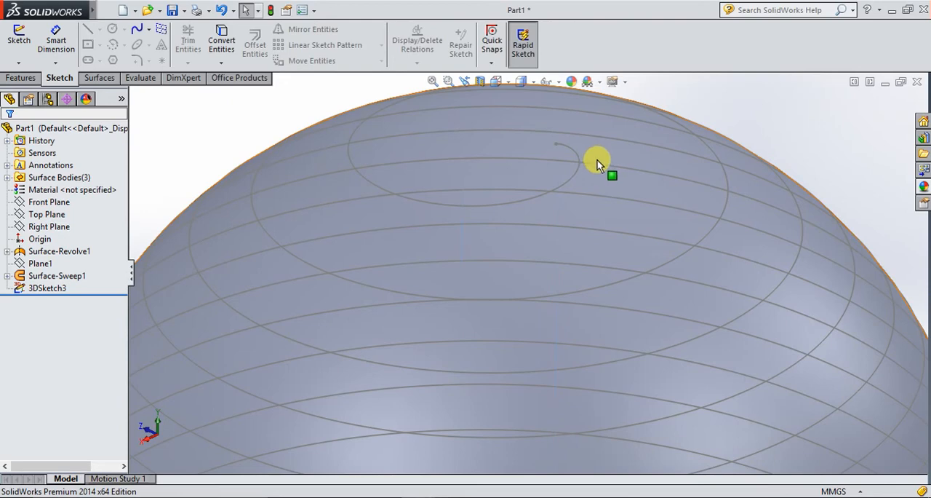
{"action": "left_click", "coordinate": [59, 250]}
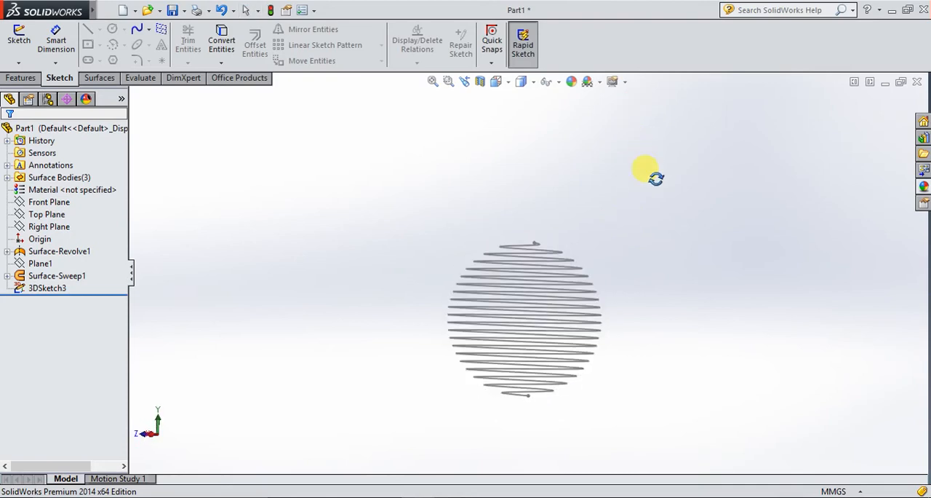
{"action": "left_click_drag", "start_coordinate": [643, 172], "coordinate": [643, 230]}
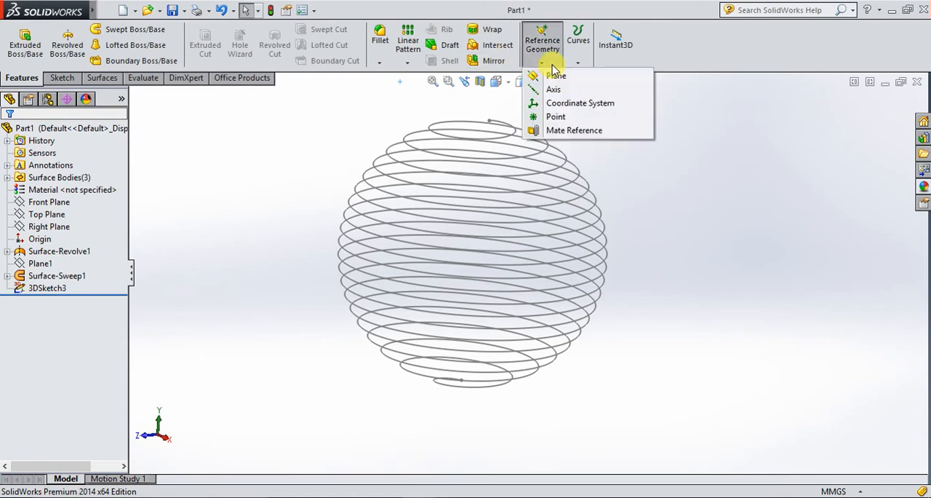
Create Plane2 perpendicular to the spiral curve, placed at its end point.
{"action": "left_click", "coordinate": [556, 76]}
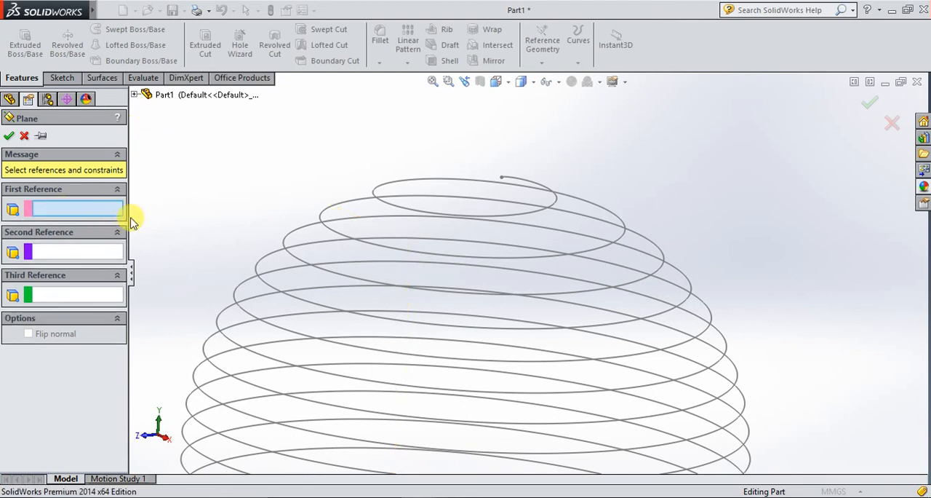
{"action": "left_click", "coordinate": [521, 182]}
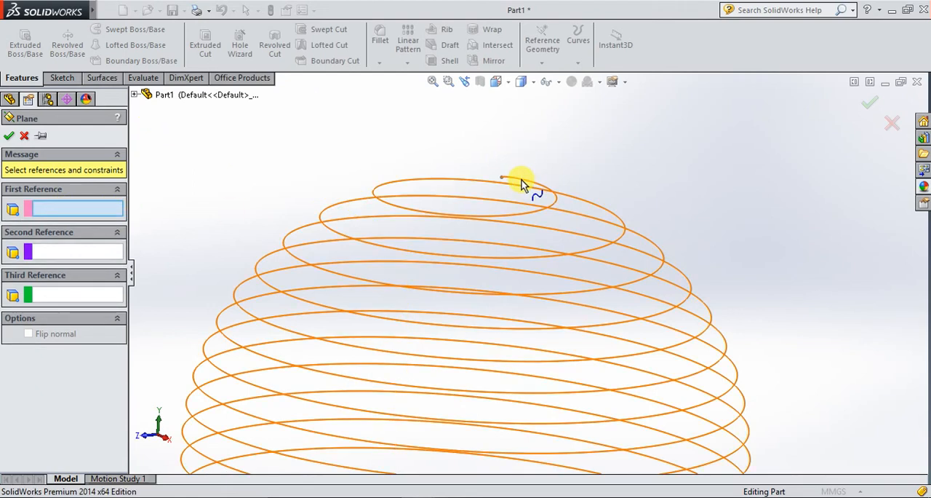
{"action": "left_click", "coordinate": [501, 177]}
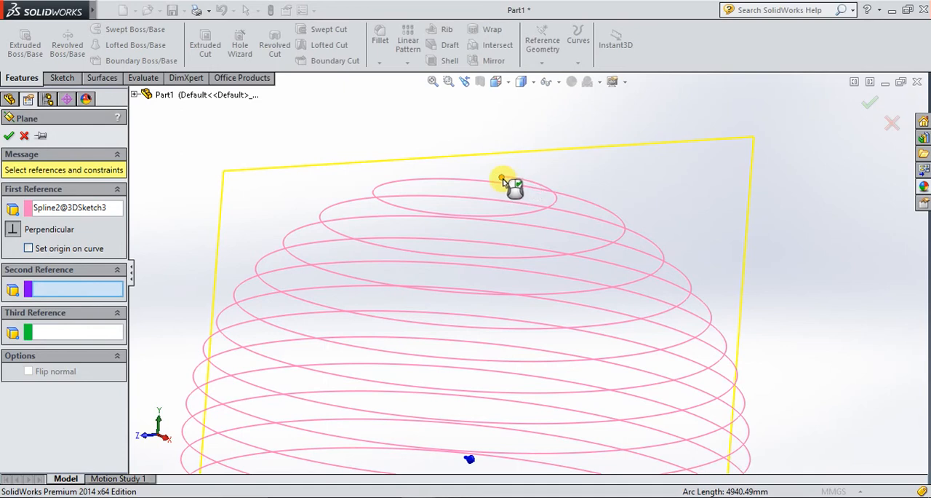
{"action": "left_click", "coordinate": [504, 177]}
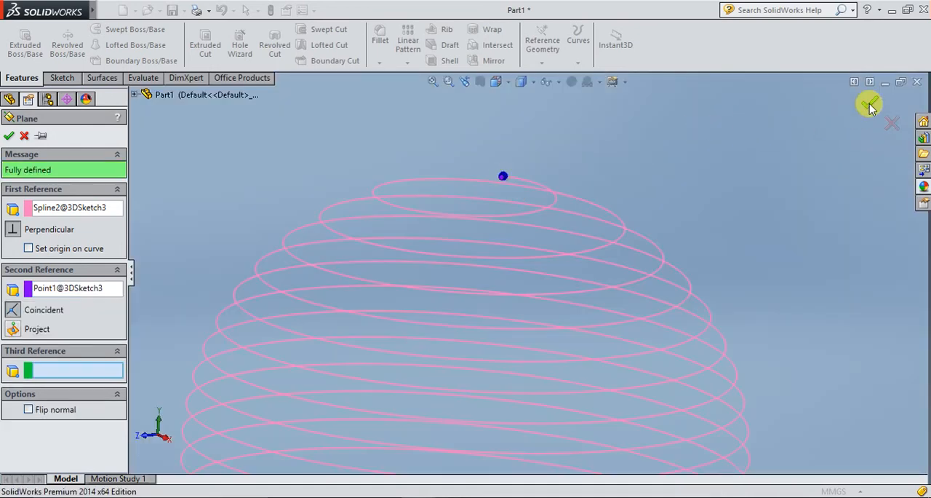
{"action": "left_click", "coordinate": [870, 102]}
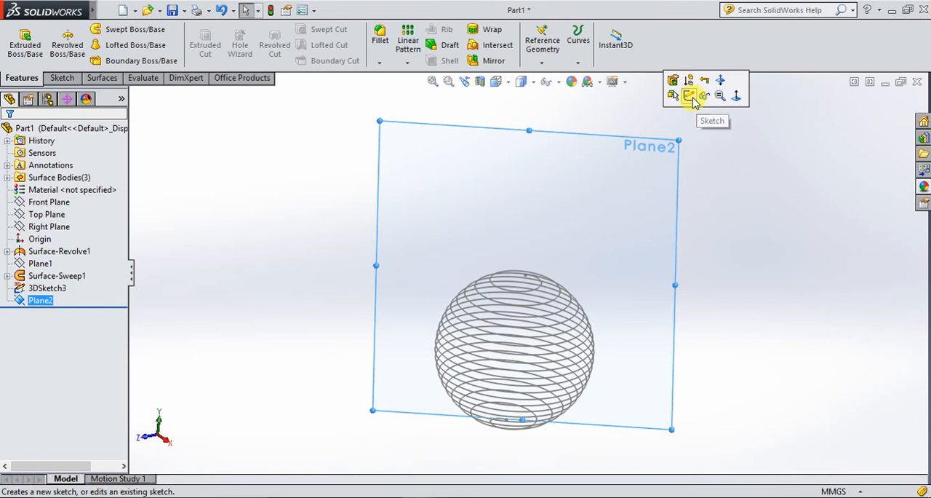
Sketch a circle on Plane2 at the curve endpoint and dimension it to 4 mm diameter.
{"action": "left_click", "coordinate": [689, 97]}
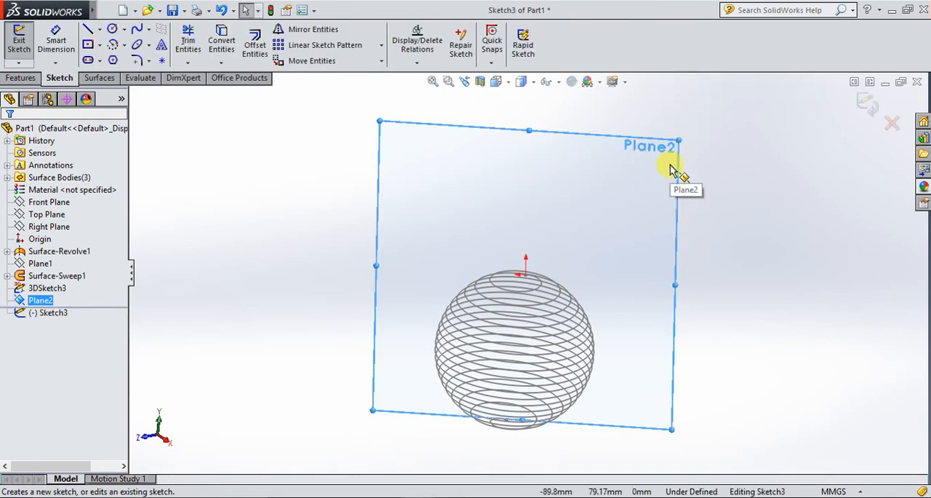
{"action": "key", "text": "space"}
{"action": "type", "text": "4"}
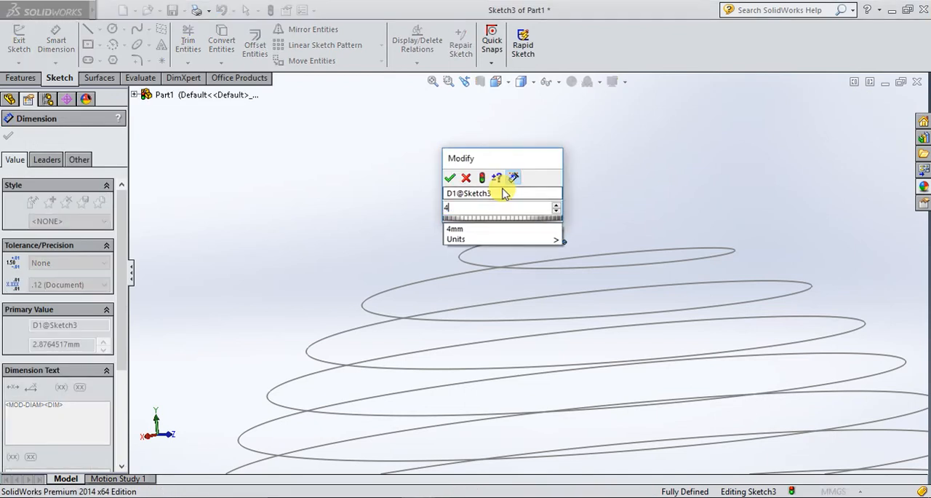
{"action": "left_click", "coordinate": [450, 177]}
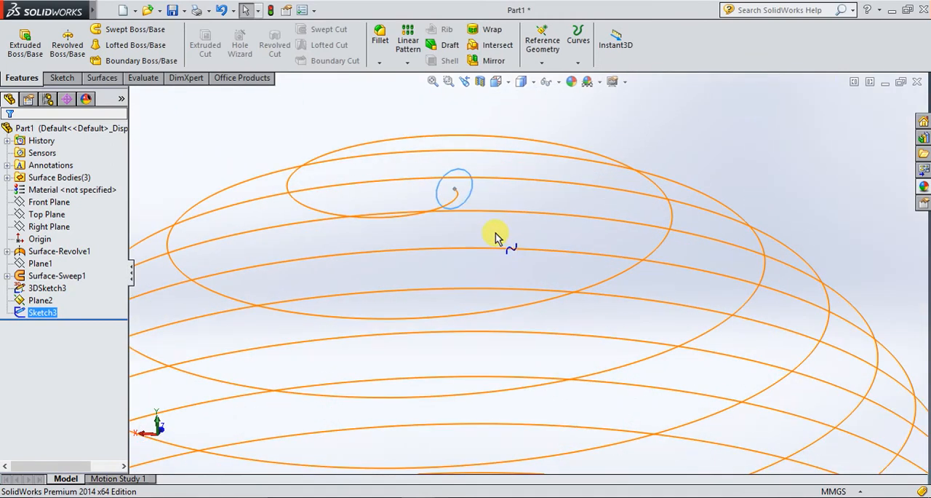
{"action": "mouse_move", "coordinate": [378, 197]}
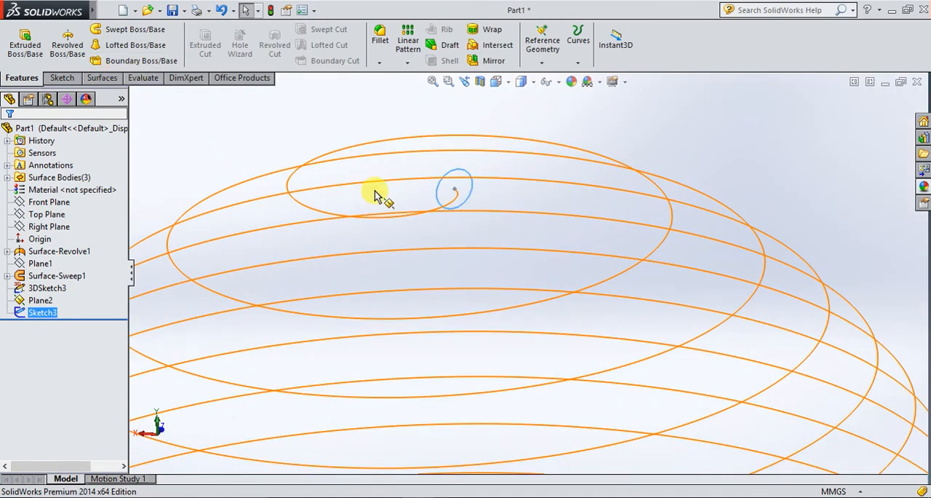
{"action": "mouse_move", "coordinate": [378, 194]}
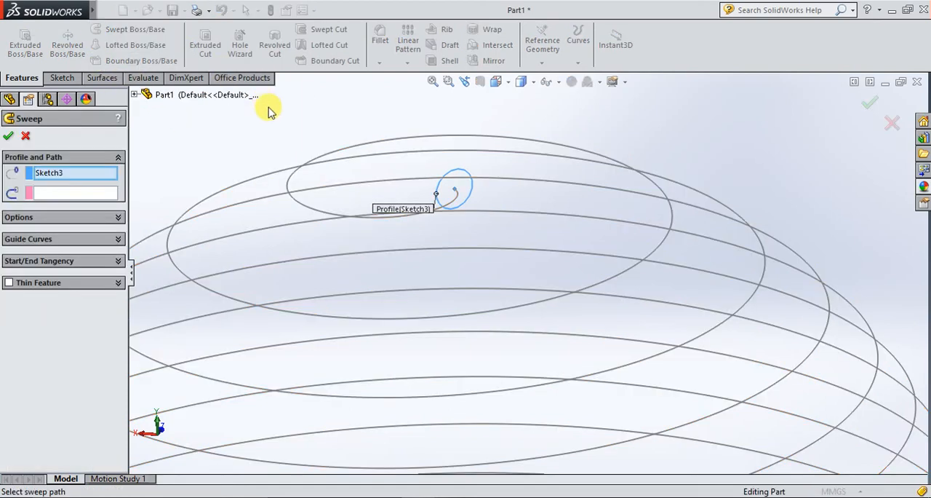
Select the spiral 3D sketch as the path for the Swept Boss/Base.
{"action": "left_click", "coordinate": [73, 192]}
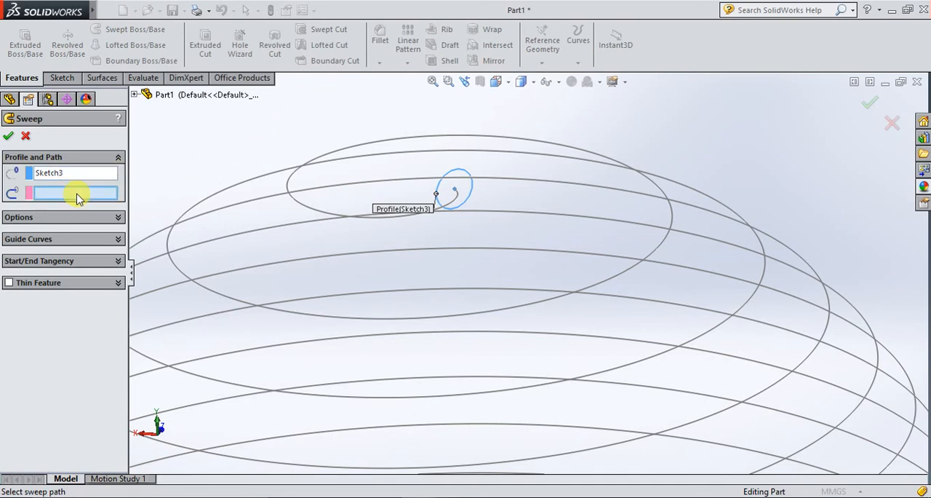
{"action": "left_click", "coordinate": [290, 175]}
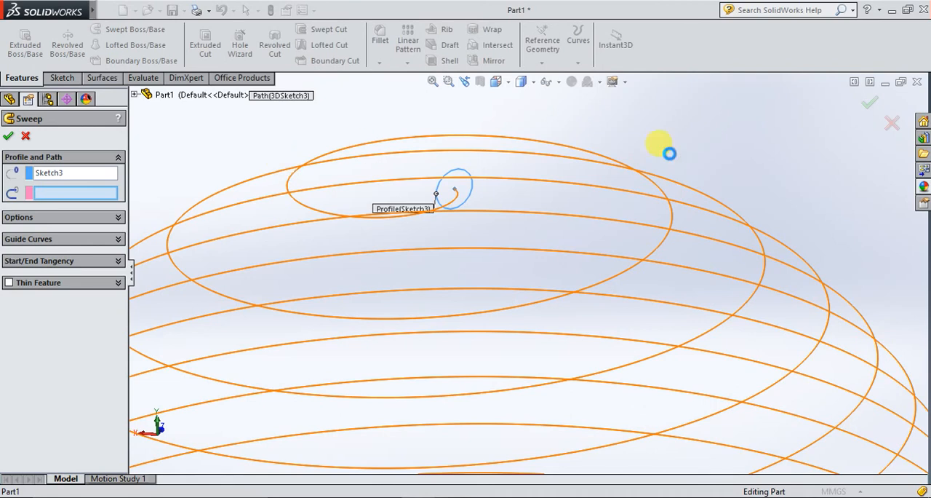
{"action": "mouse_move", "coordinate": [736, 151]}
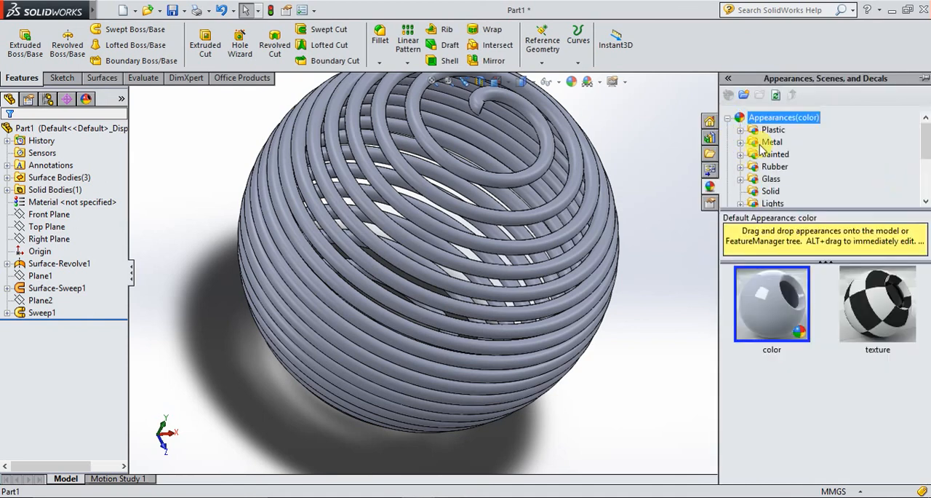
Expand the Metal appearances and show the Chrome swatches.
{"action": "left_click", "coordinate": [754, 143]}
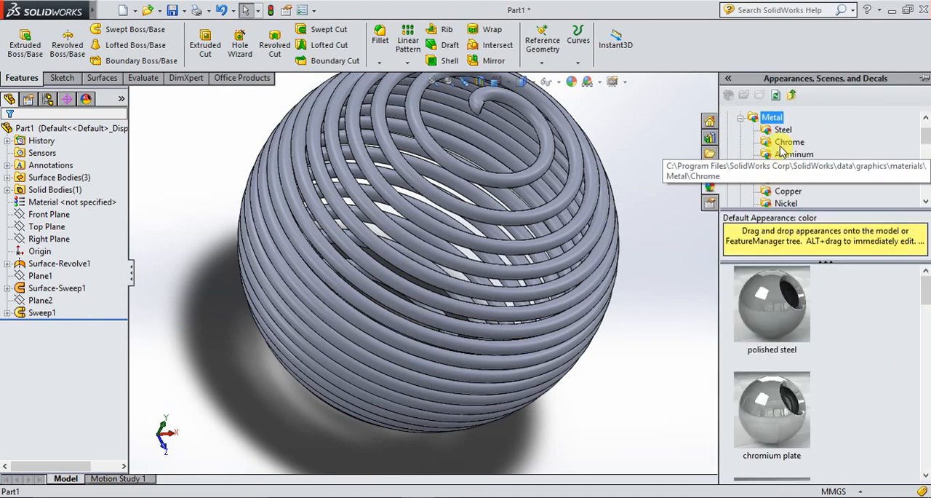
{"action": "left_click", "coordinate": [789, 142]}
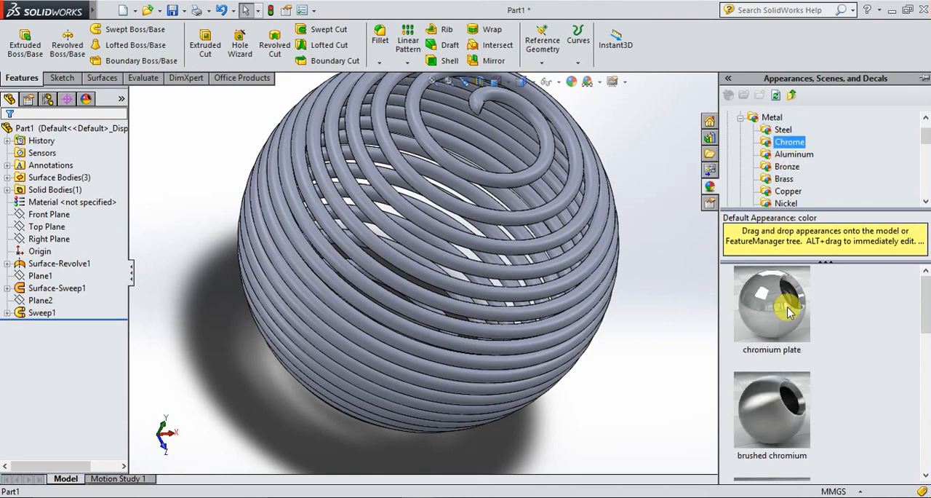